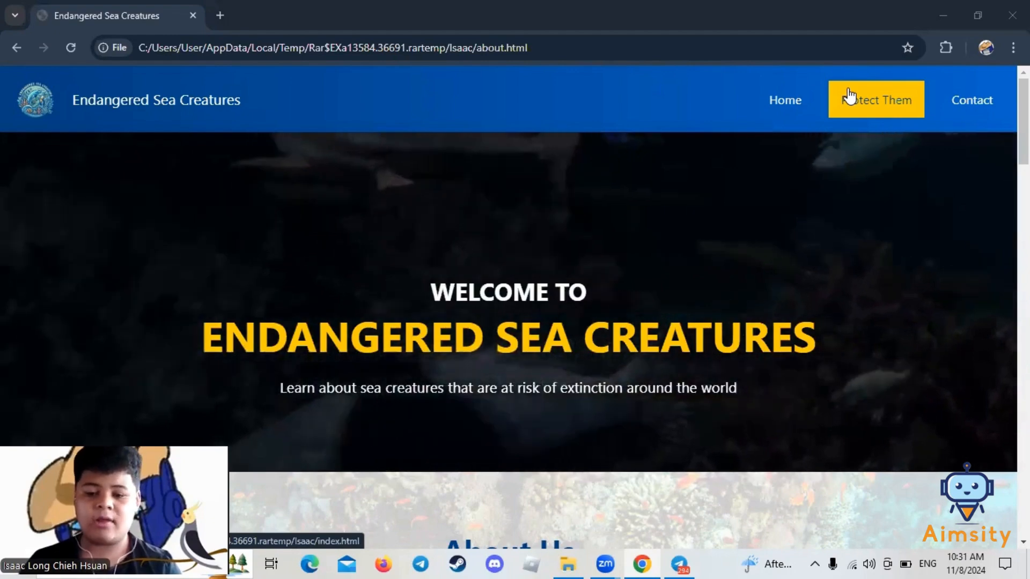
# Scroll the home page from the welcome banner through About Us to the three Our Mission cards and founder profile
pyautogui.scroll(-3)
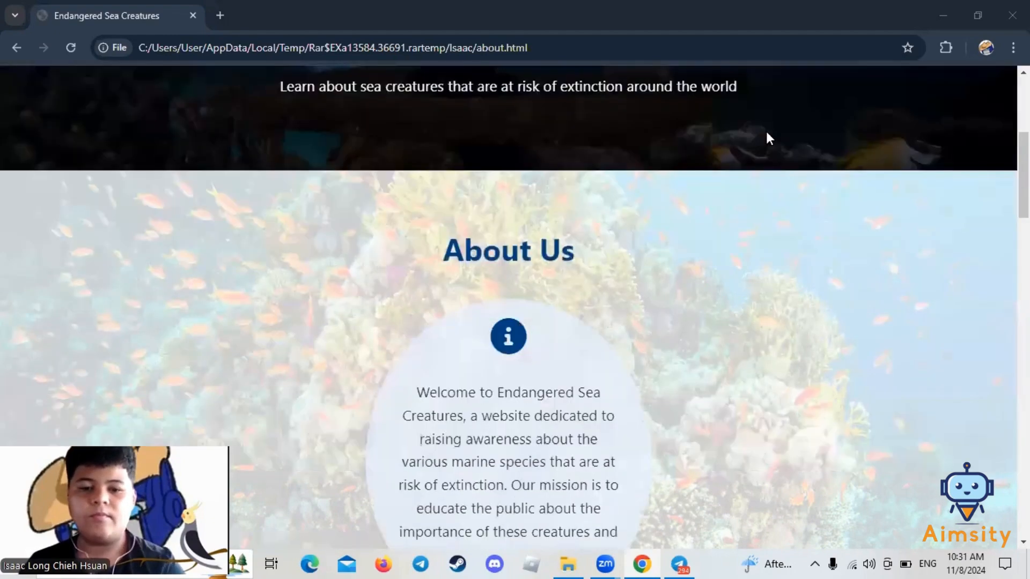
pyautogui.scroll(-3)
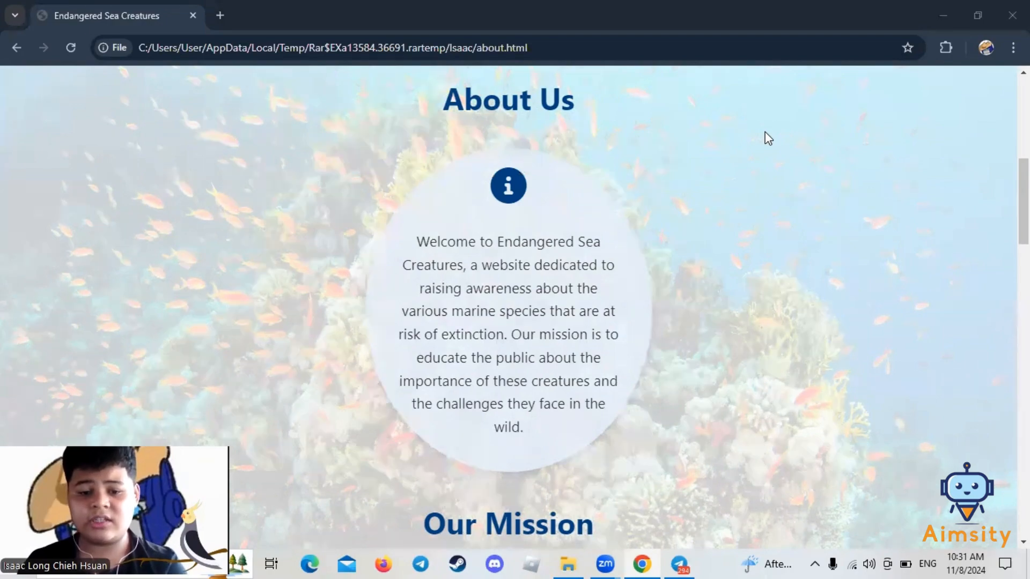
pyautogui.scroll(-3)
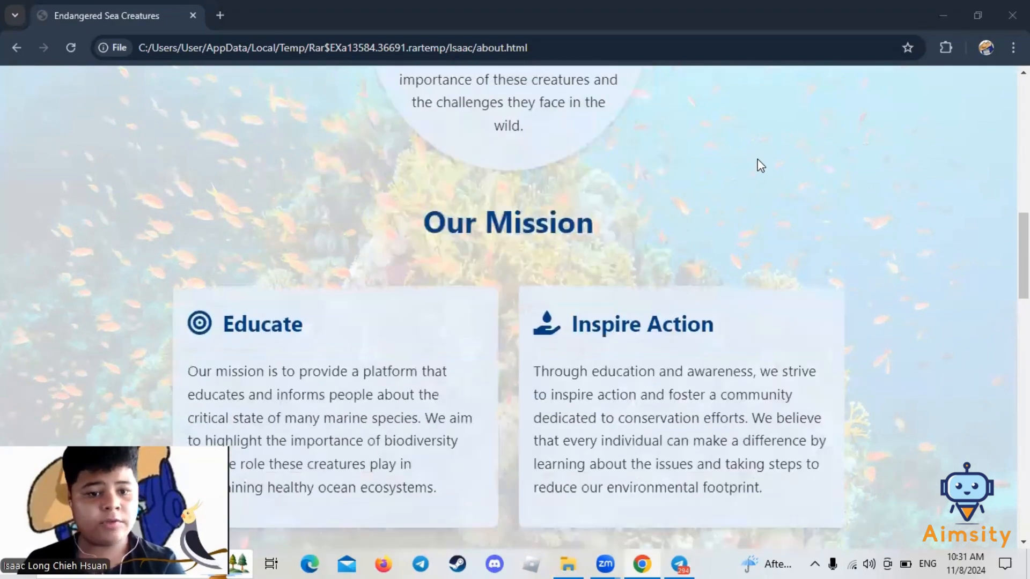
pyautogui.scroll(-3)
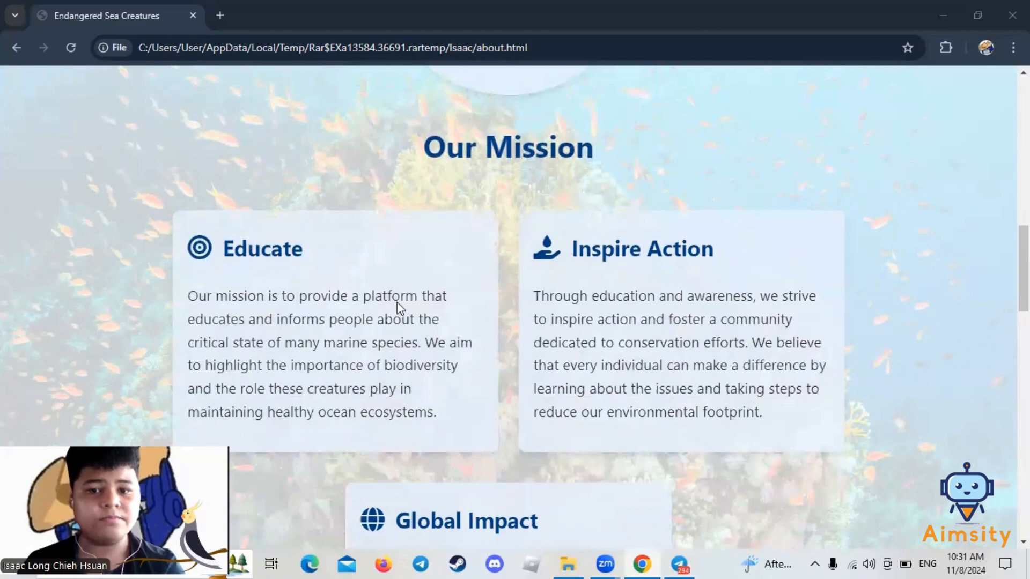
pyautogui.scroll(-3)
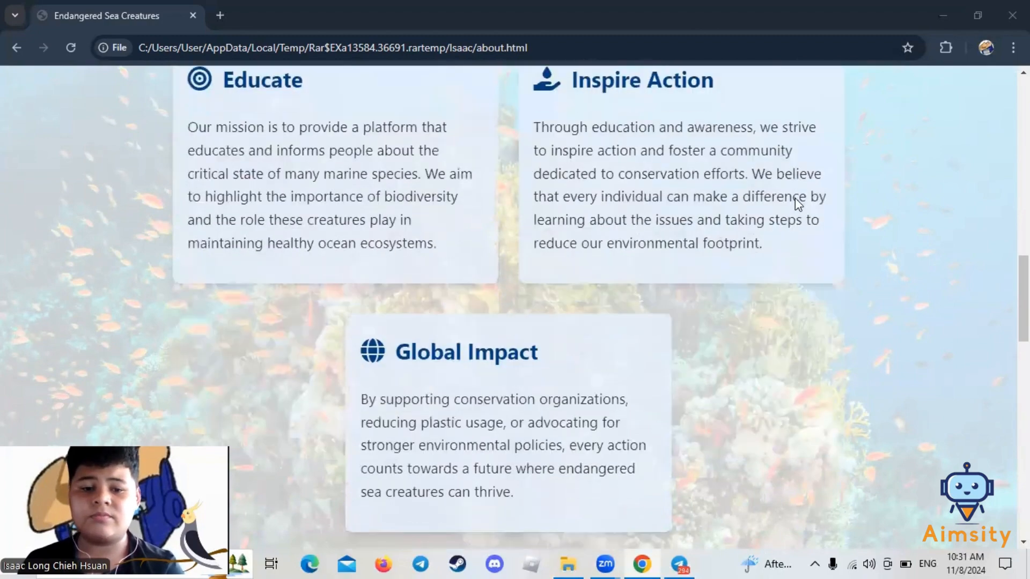
pyautogui.scroll(-3)
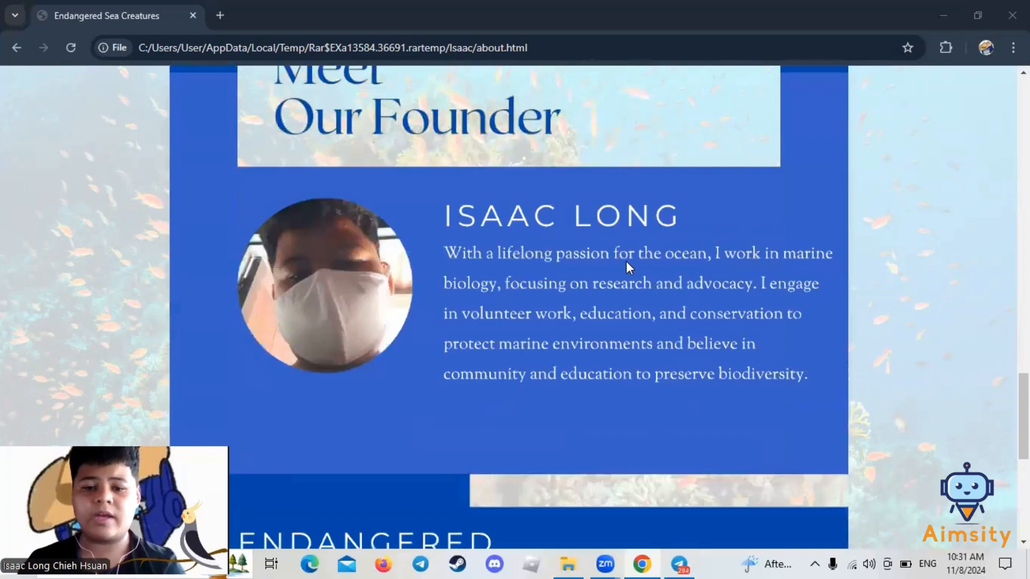
pyautogui.moveTo(754, 268)
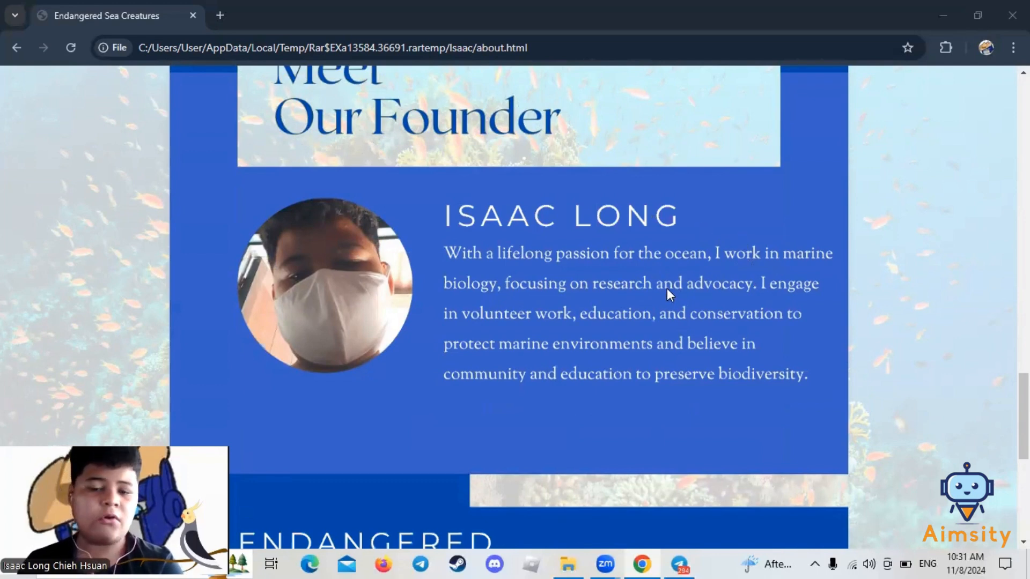
pyautogui.moveTo(715, 337)
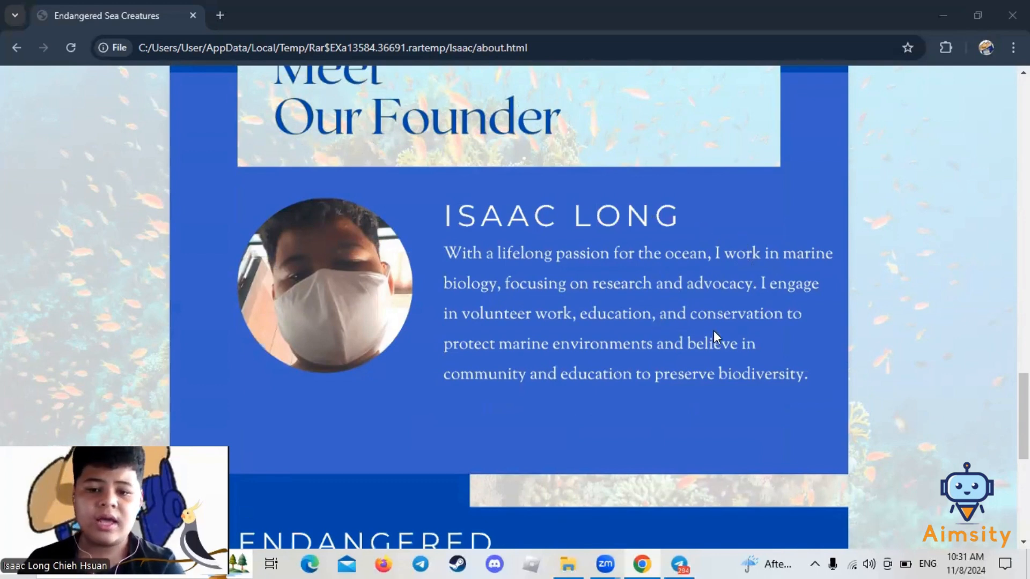
pyautogui.moveTo(644, 366)
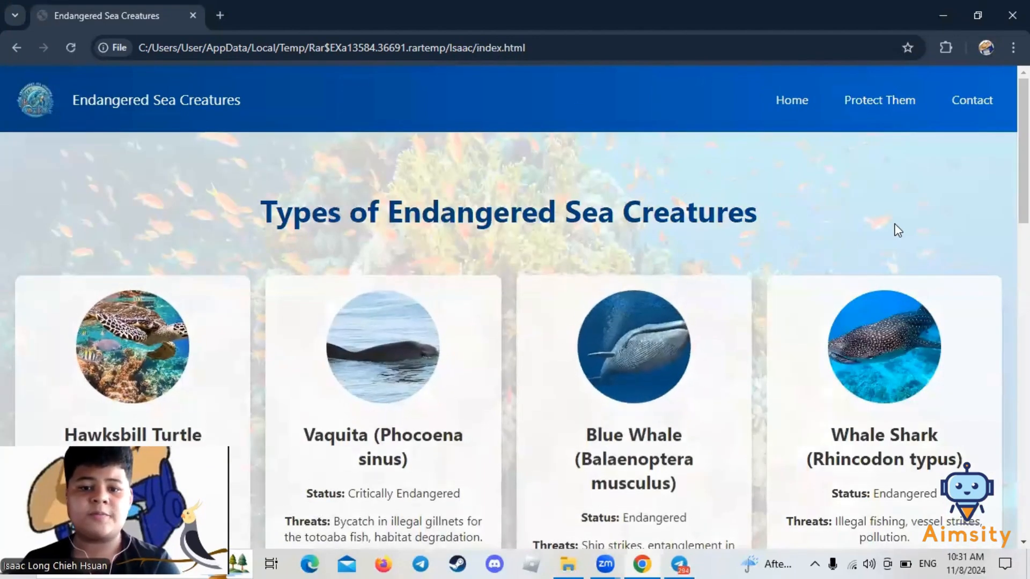
pyautogui.moveTo(841, 146)
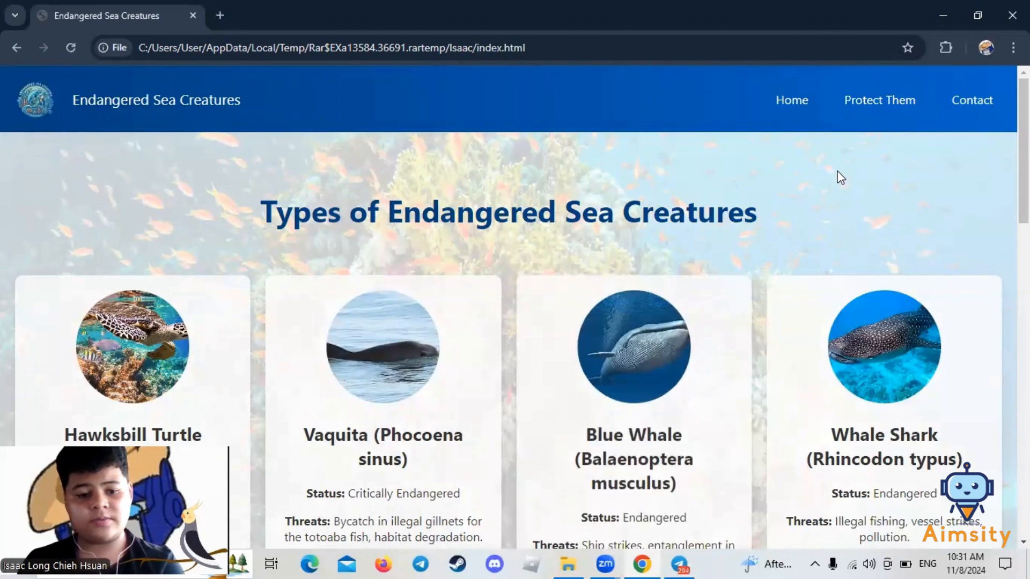
# Scroll down the creature cards to reveal status and threats for four species including the Whale Shark
pyautogui.scroll(-3)
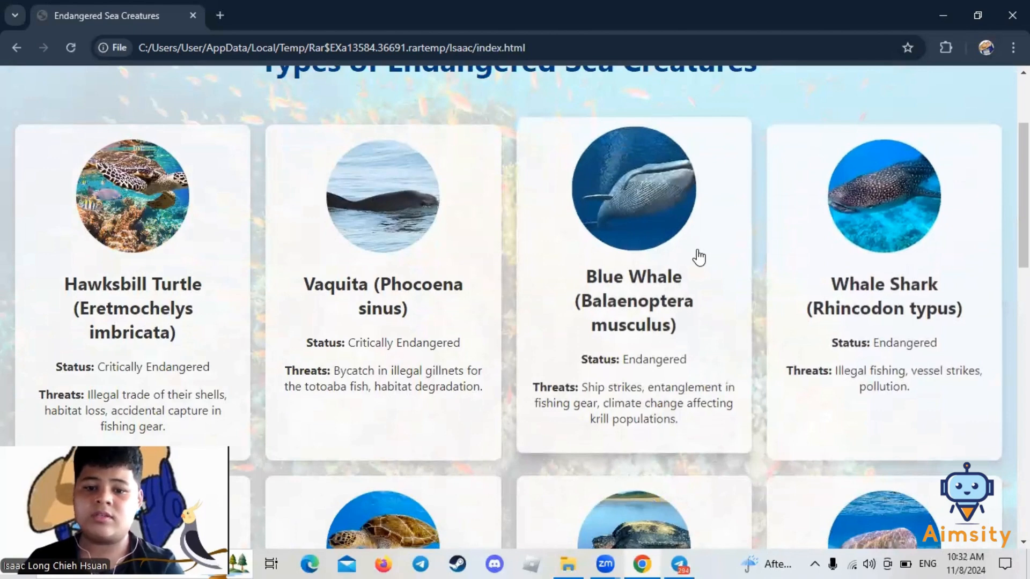
# View the Blue Whale popup with its count, habitat and location, then close it
pyautogui.click(632, 189)
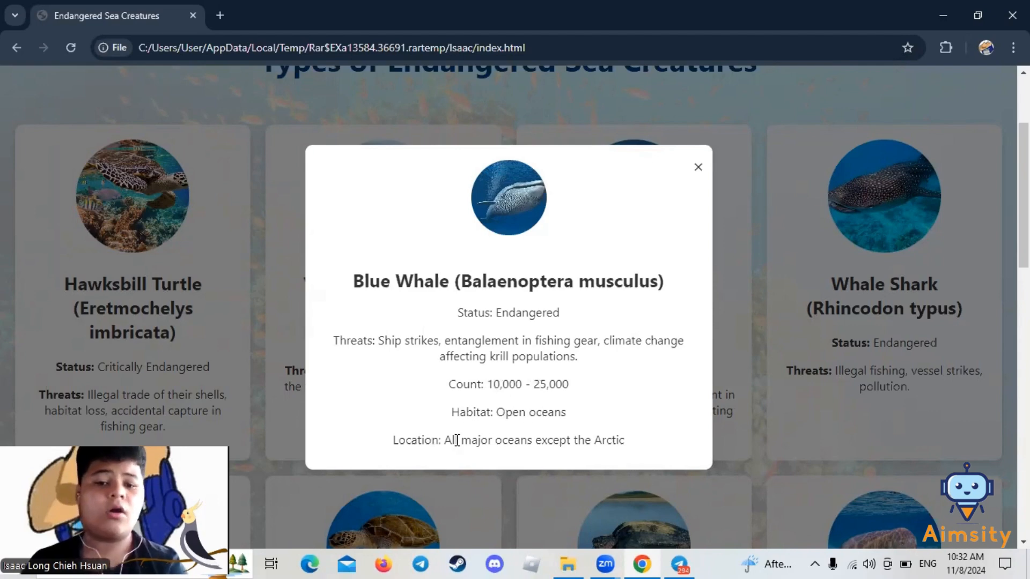
pyautogui.moveTo(707, 174)
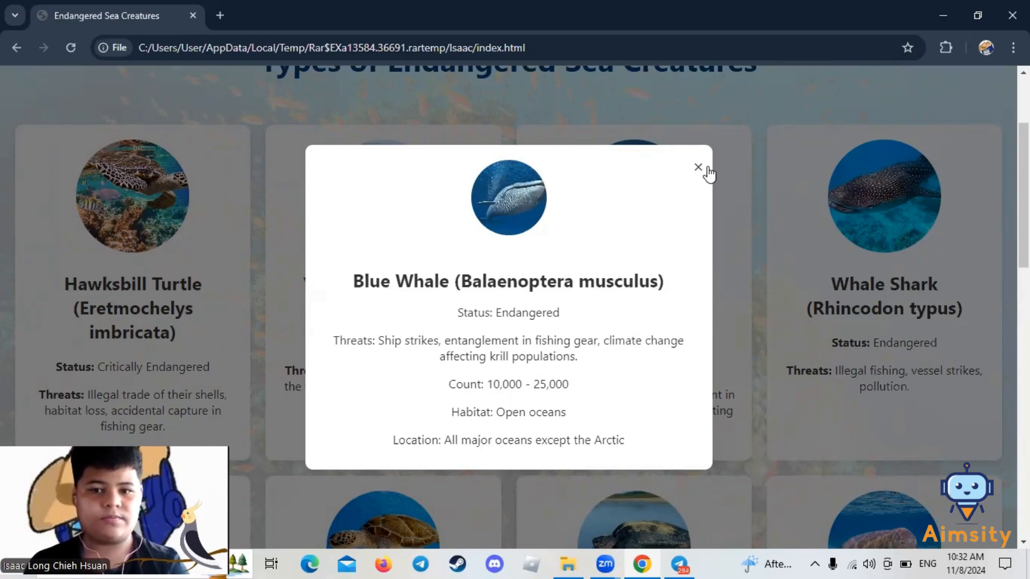
pyautogui.click(698, 167)
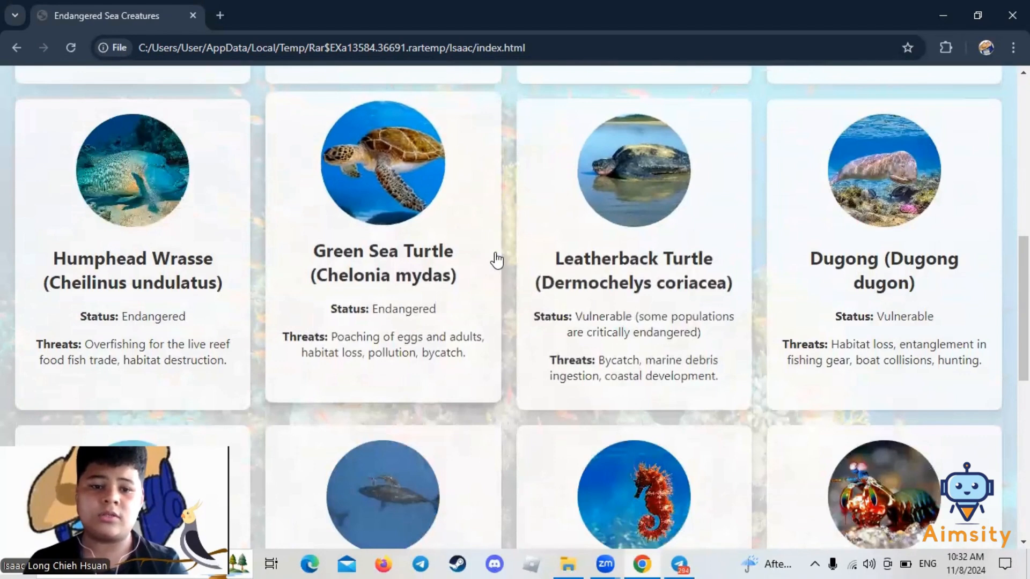
pyautogui.click(384, 163)
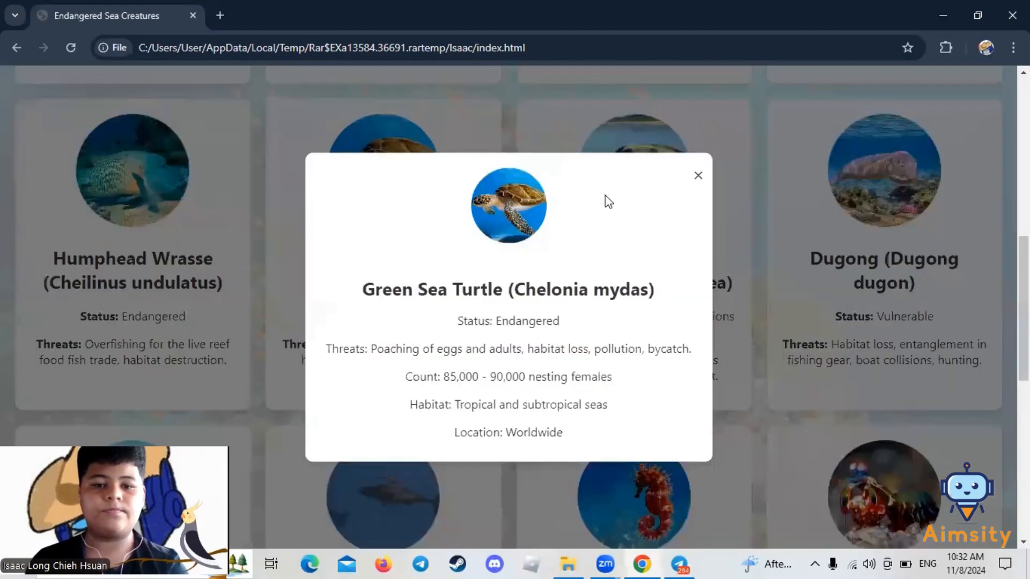
pyautogui.moveTo(424, 342)
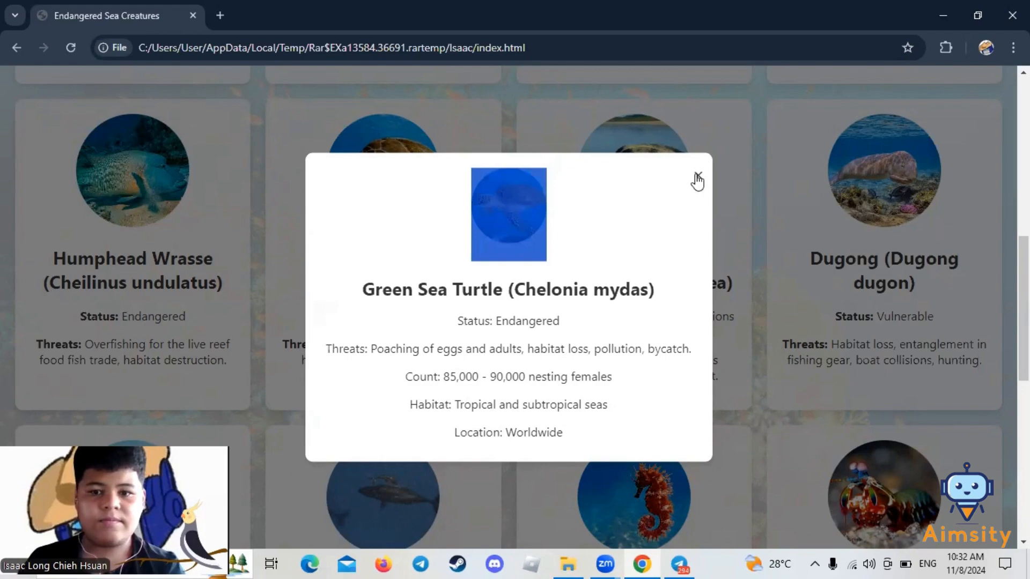
pyautogui.click(696, 179)
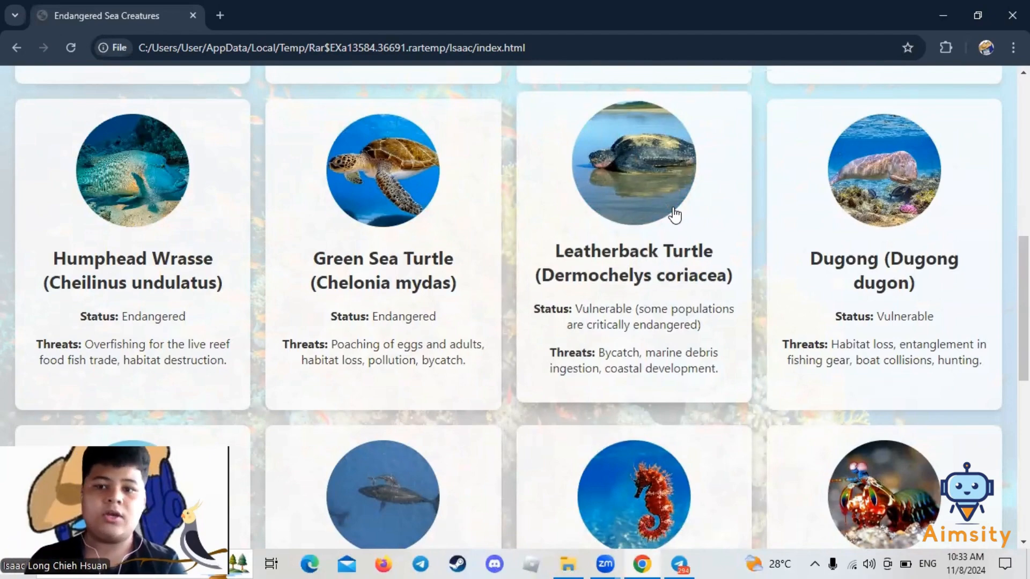
# Go to the Contact Us page and scroll past the map and hours to the question form and footer
pyautogui.click(972, 100)
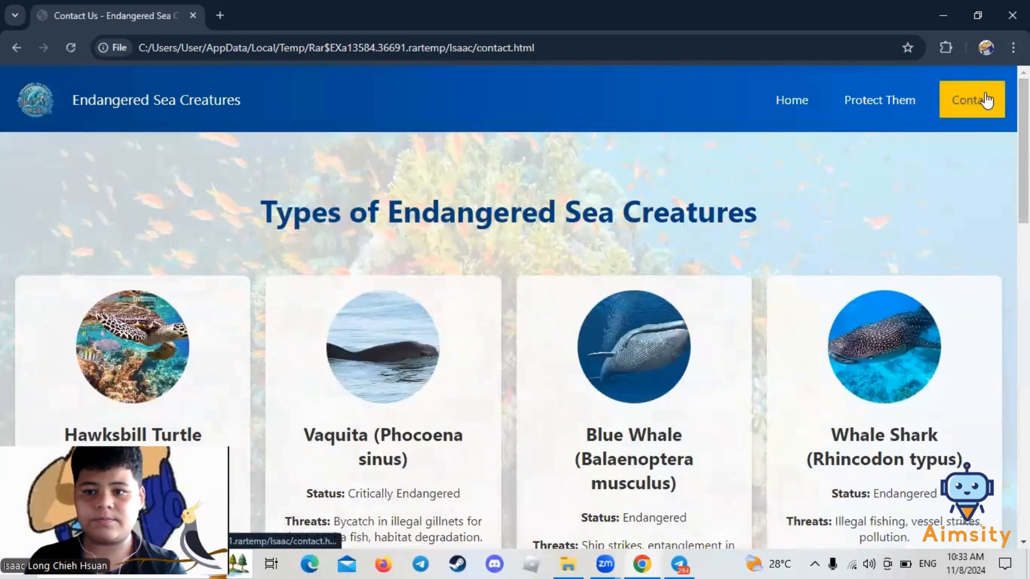
pyautogui.click(972, 99)
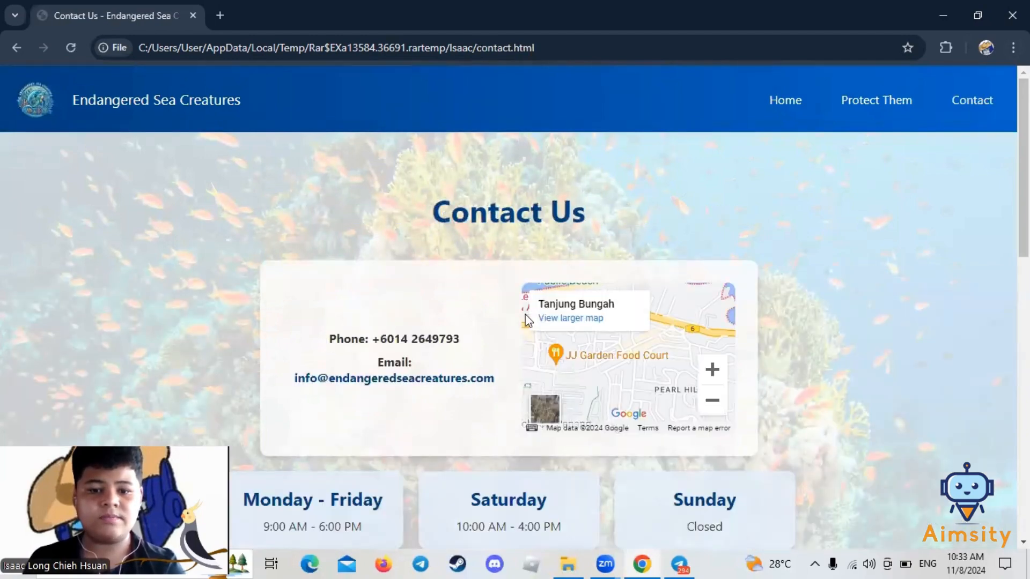
pyautogui.scroll(-3)
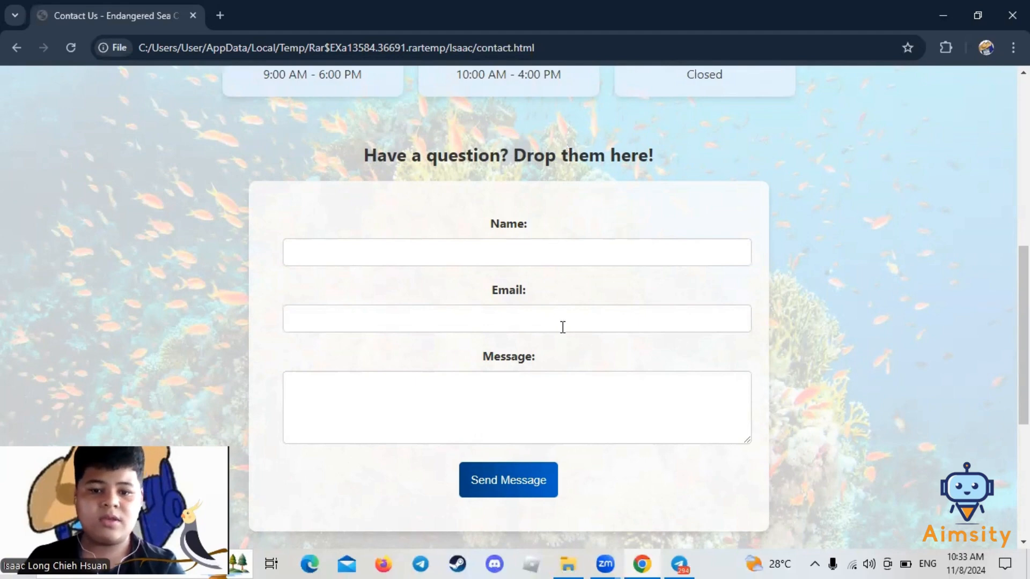
pyautogui.scroll(-3)
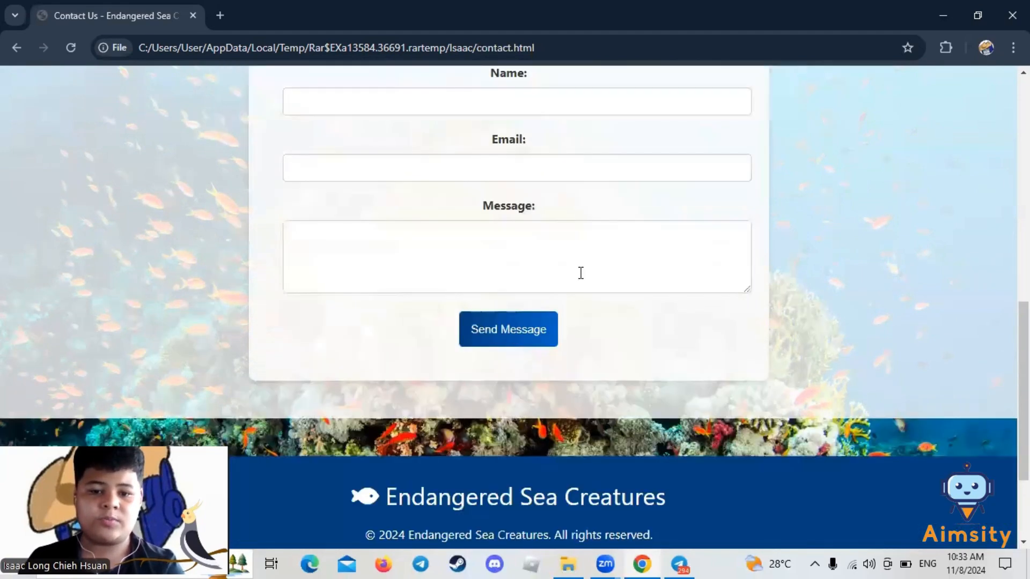